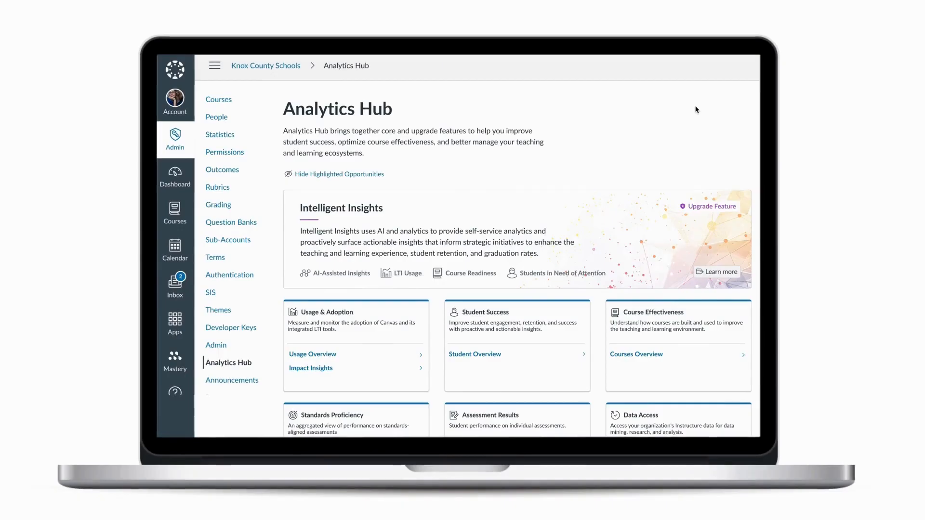
- Scroll through the Analytics Hub feature cards and launch Ask Your Data
scroll(down, 3)
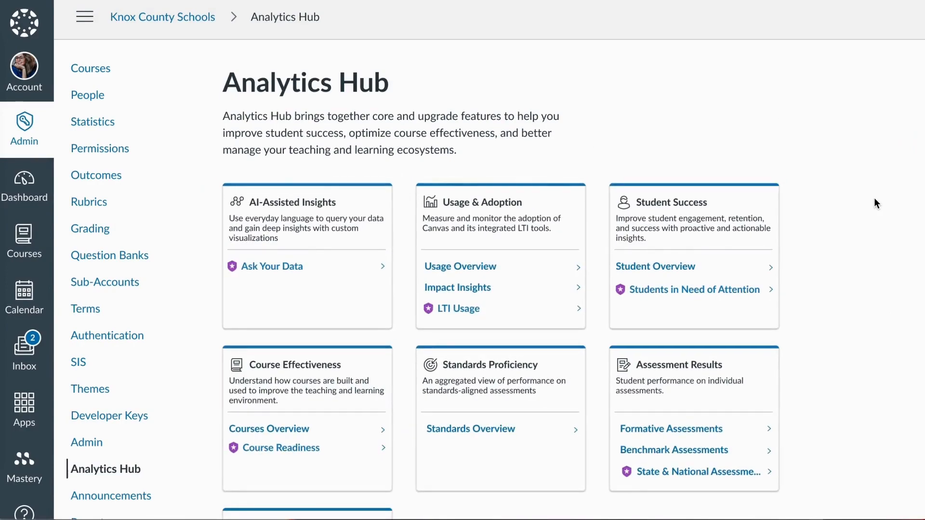
scroll(down, 3)
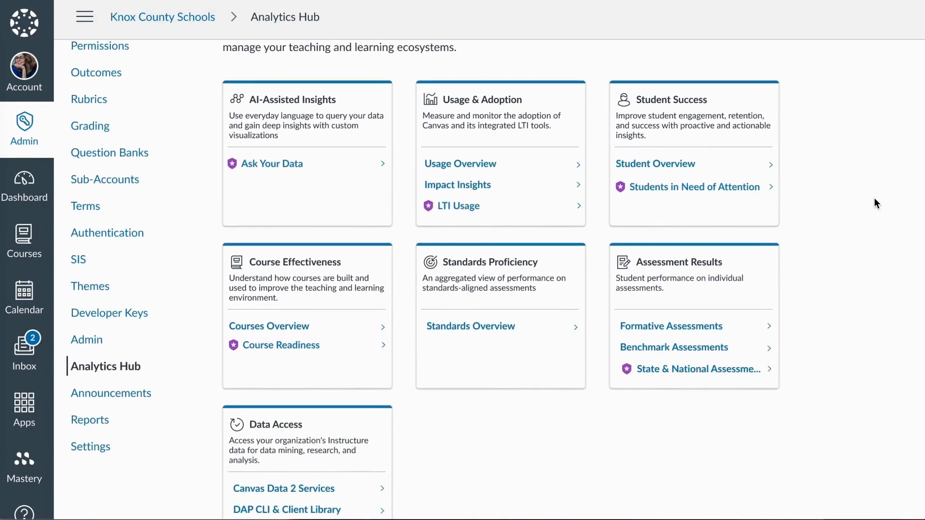
click(694, 186)
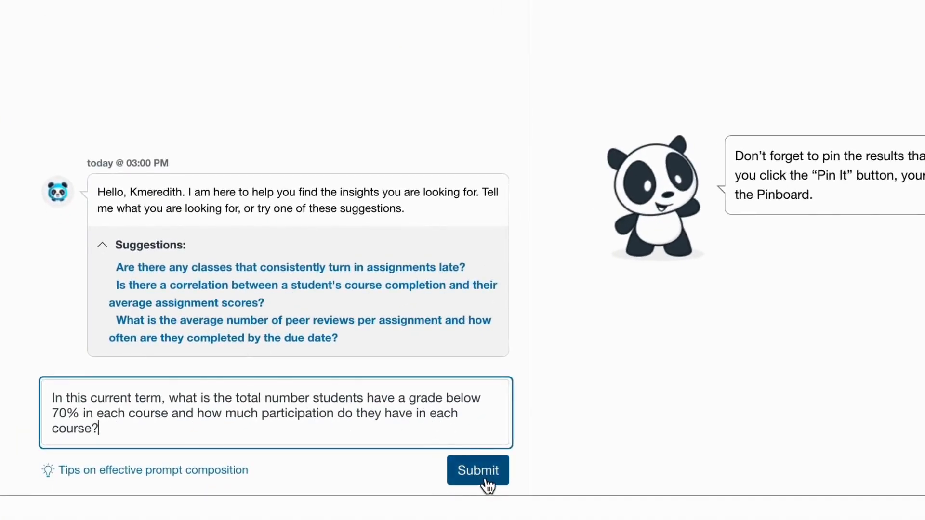
- Submit the below-70% participation question, returning 406 students, and move on to Course Readiness
click(478, 470)
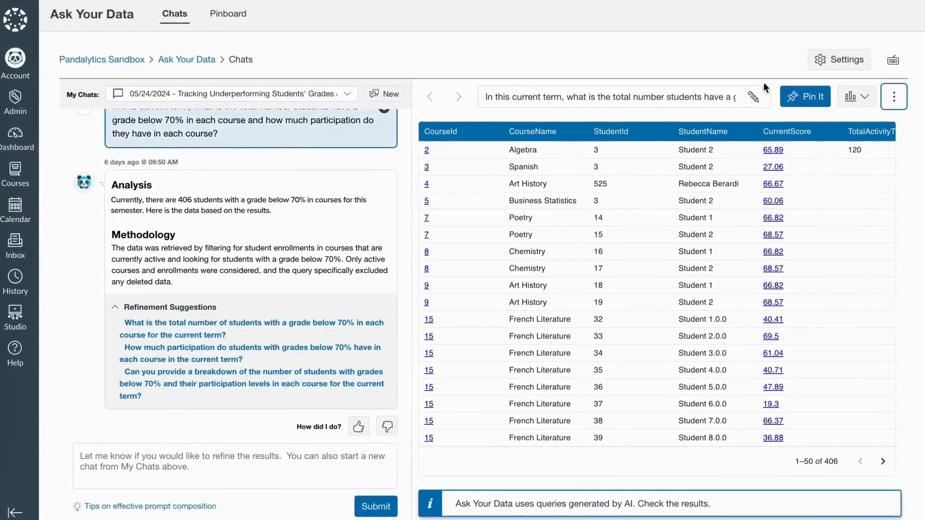
click(804, 96)
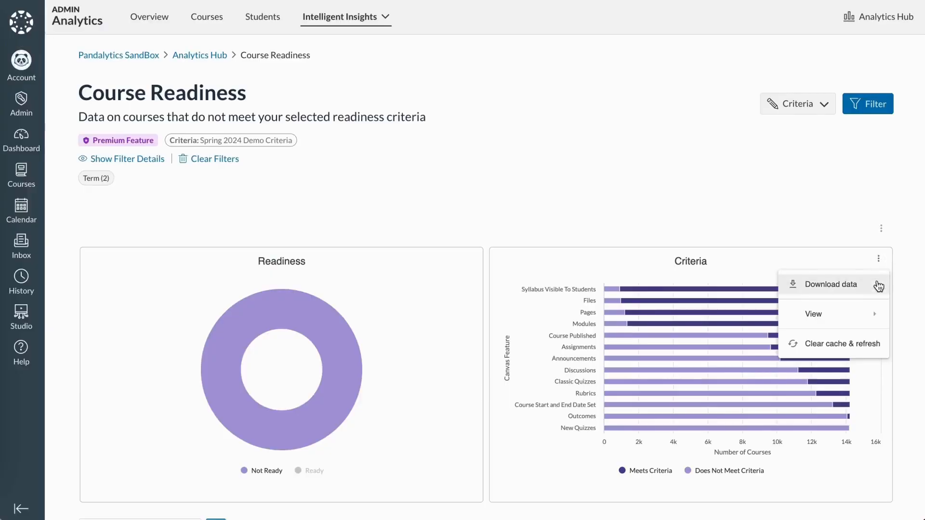
mouse_move(813, 314)
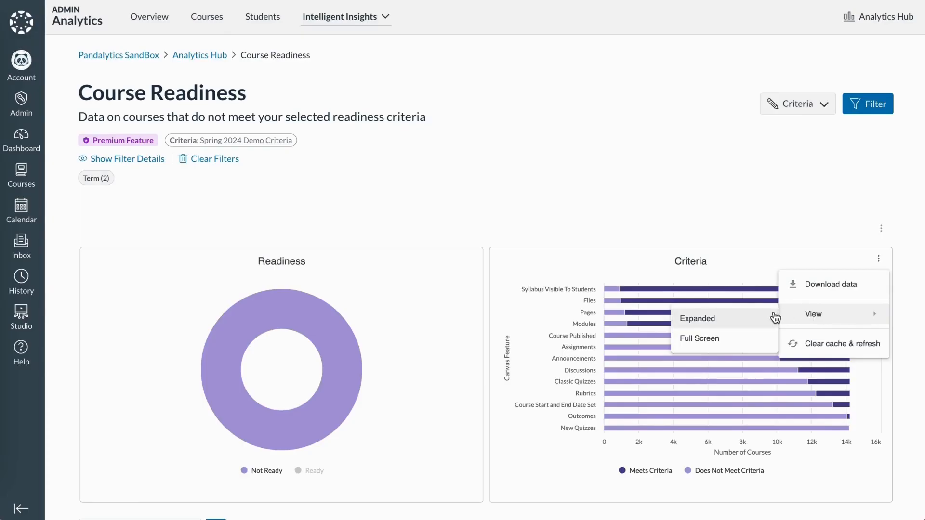